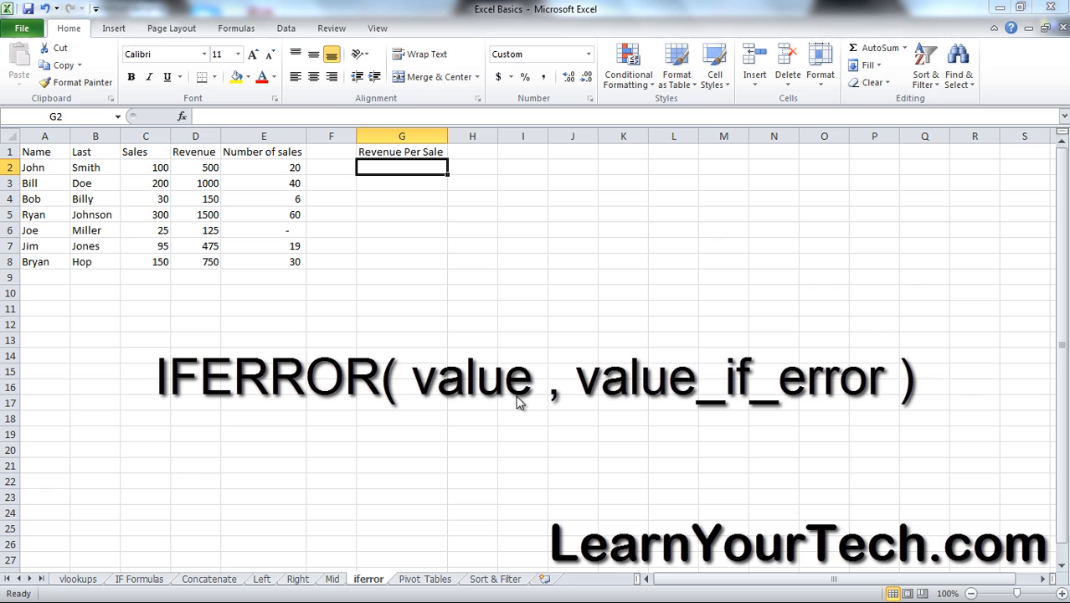
mouse_move(406, 285)
type("=")
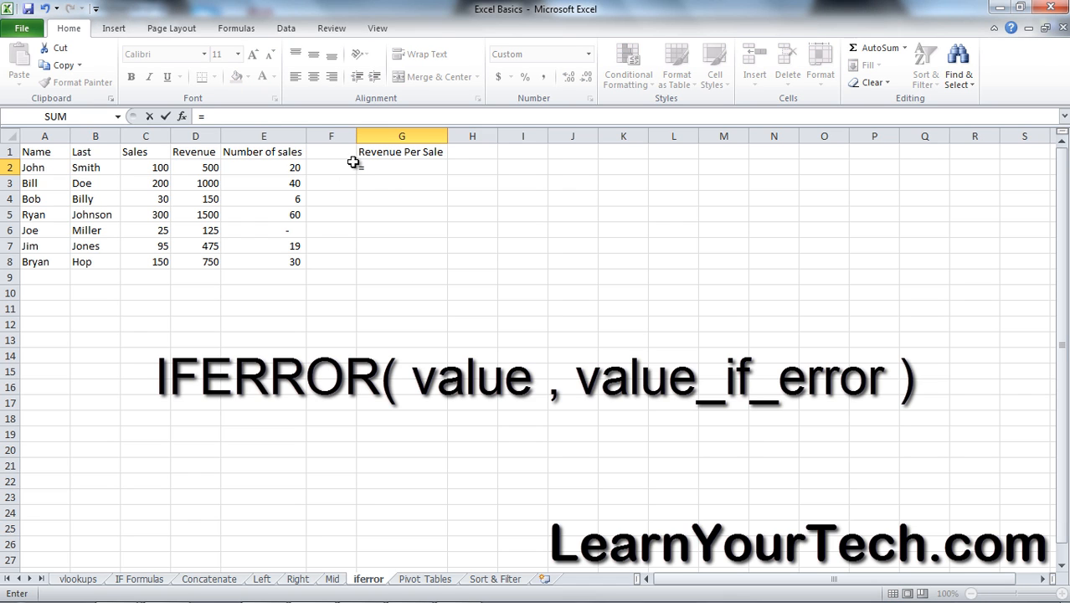
- Enter =D2/E2 in G2 and copy it down through G8
type("D2/")
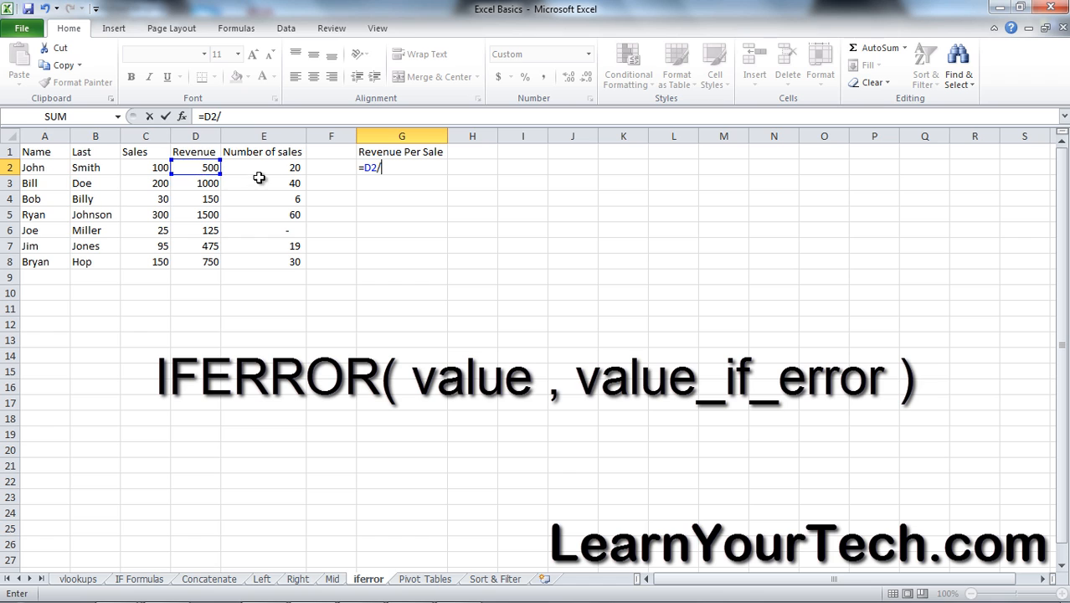
key("Return")
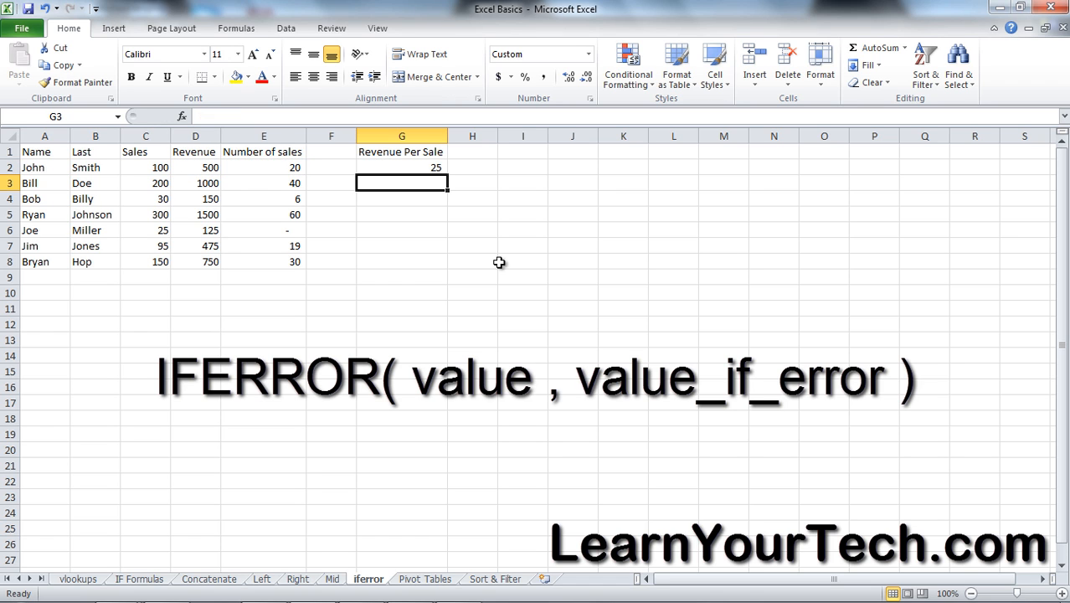
left_click(401, 167)
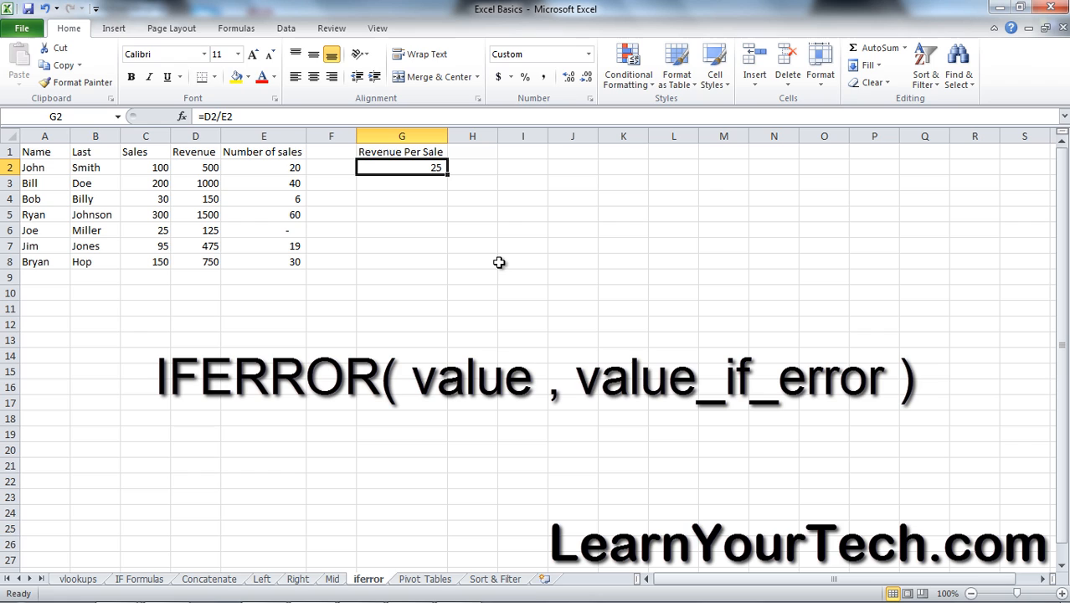
left_click_drag(401, 182, 401, 230)
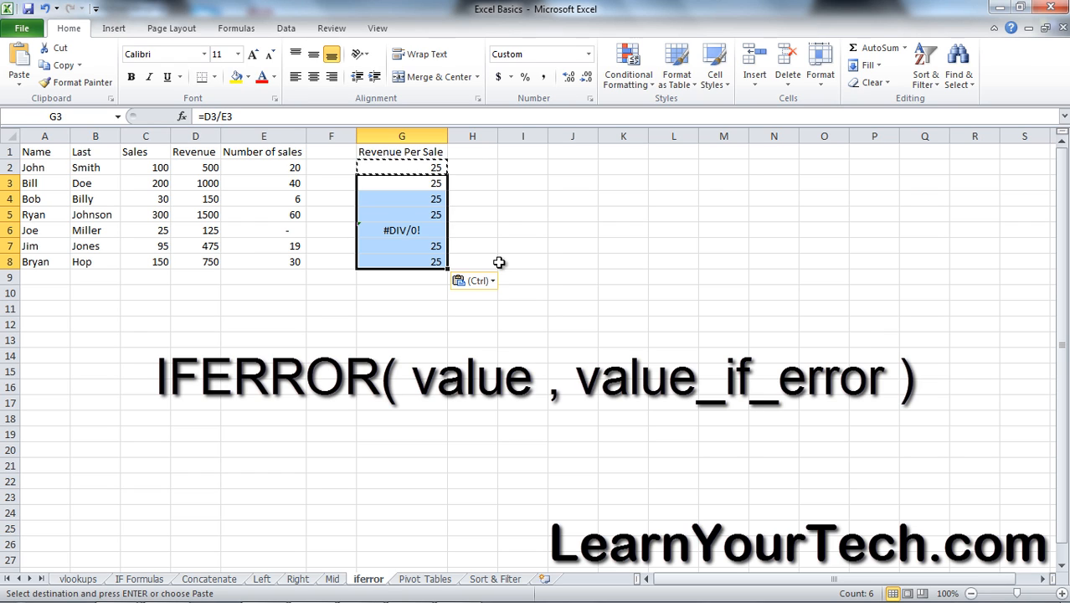
left_click(330, 278)
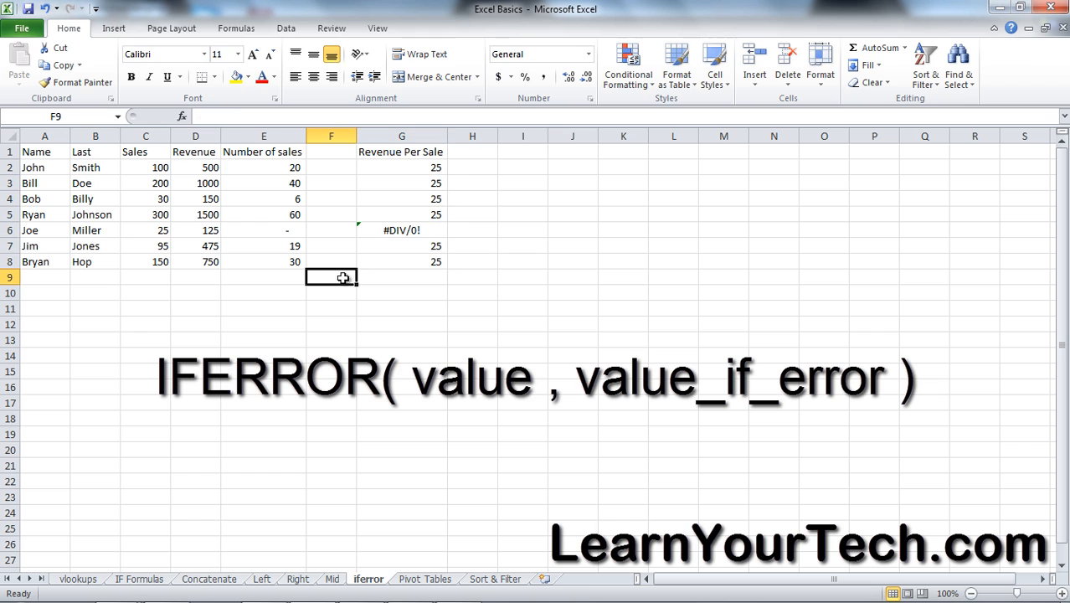
- Inspect the #DIV/0! in G6 and the zero sales value in E6
left_click(402, 229)
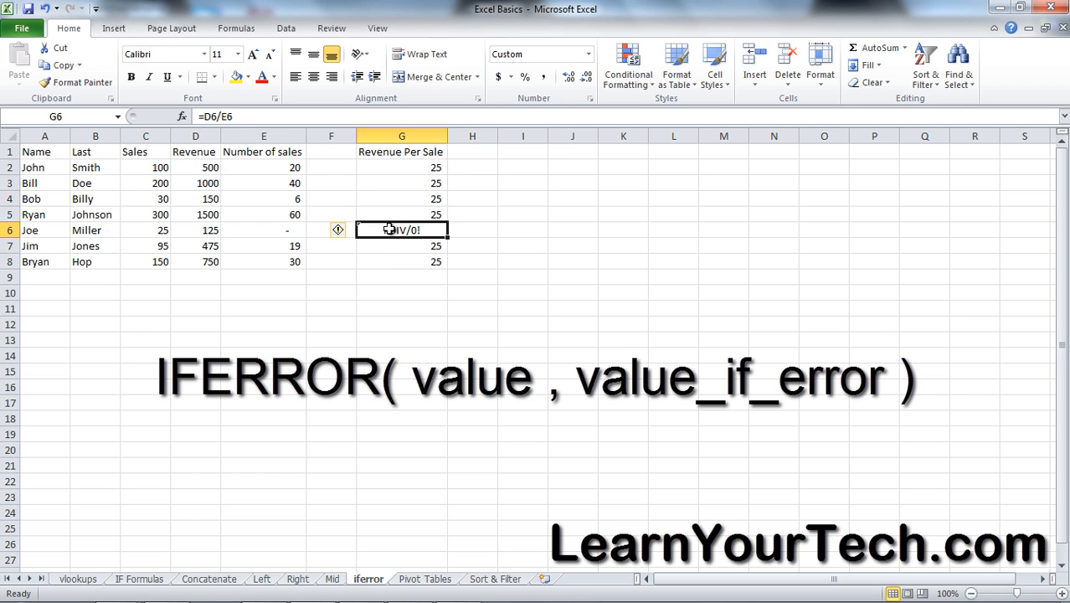
mouse_move(264, 233)
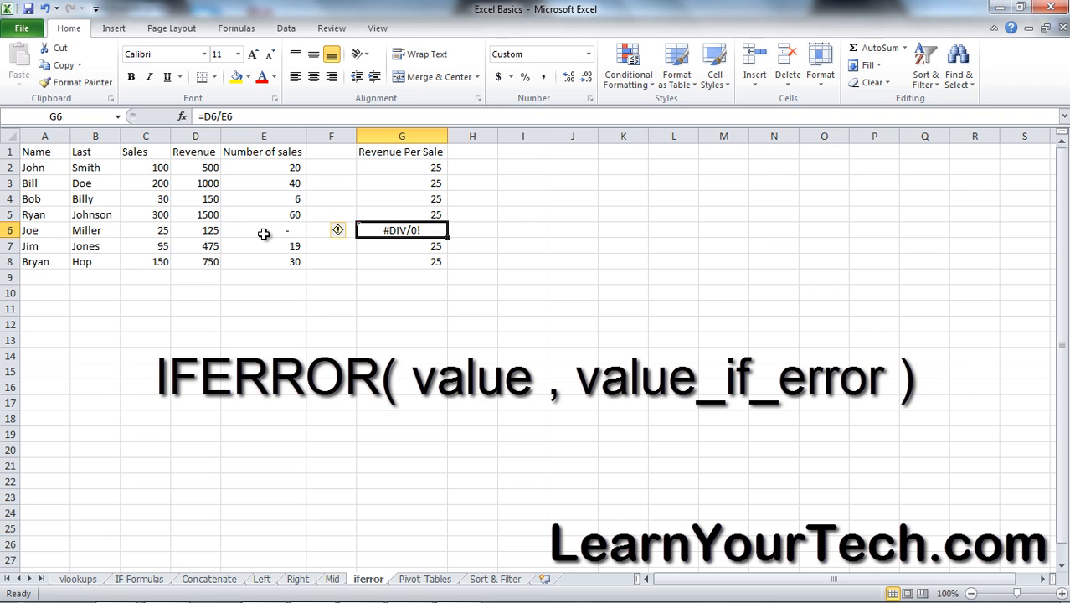
left_click(264, 229)
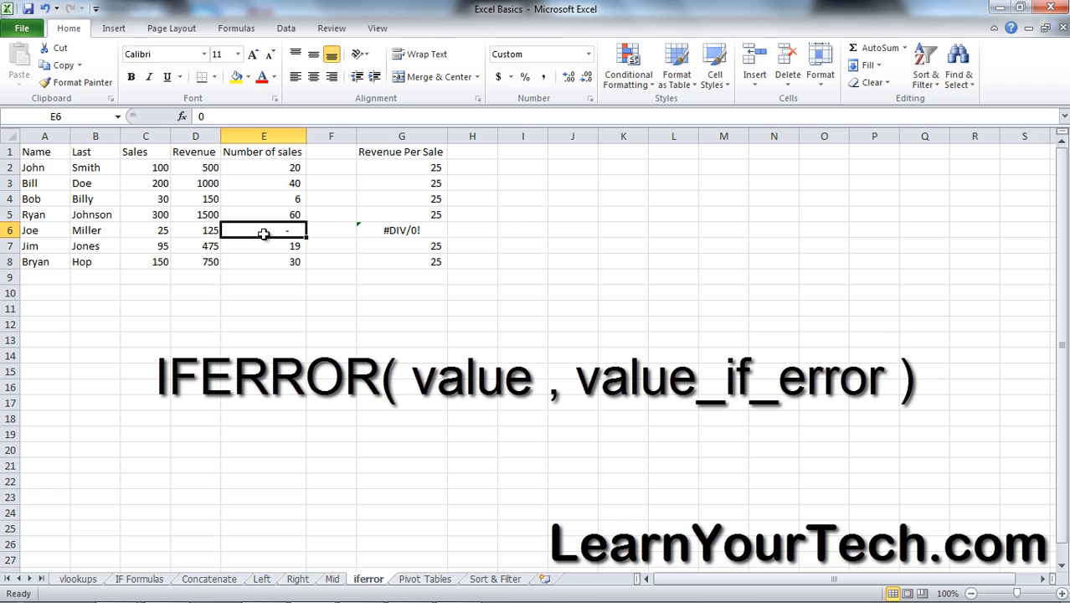
mouse_move(399, 288)
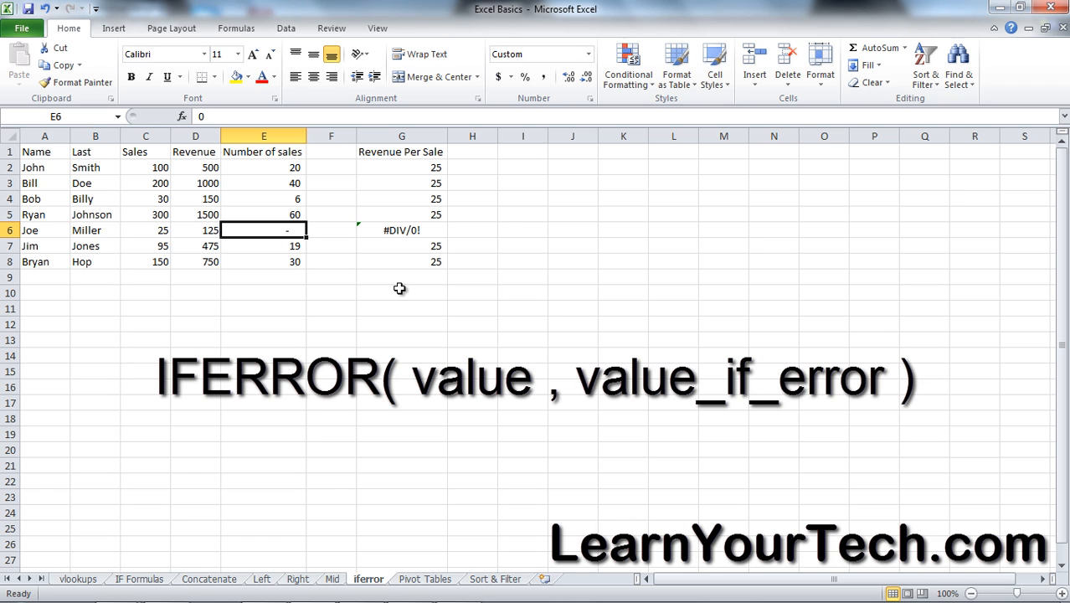
mouse_move(396, 283)
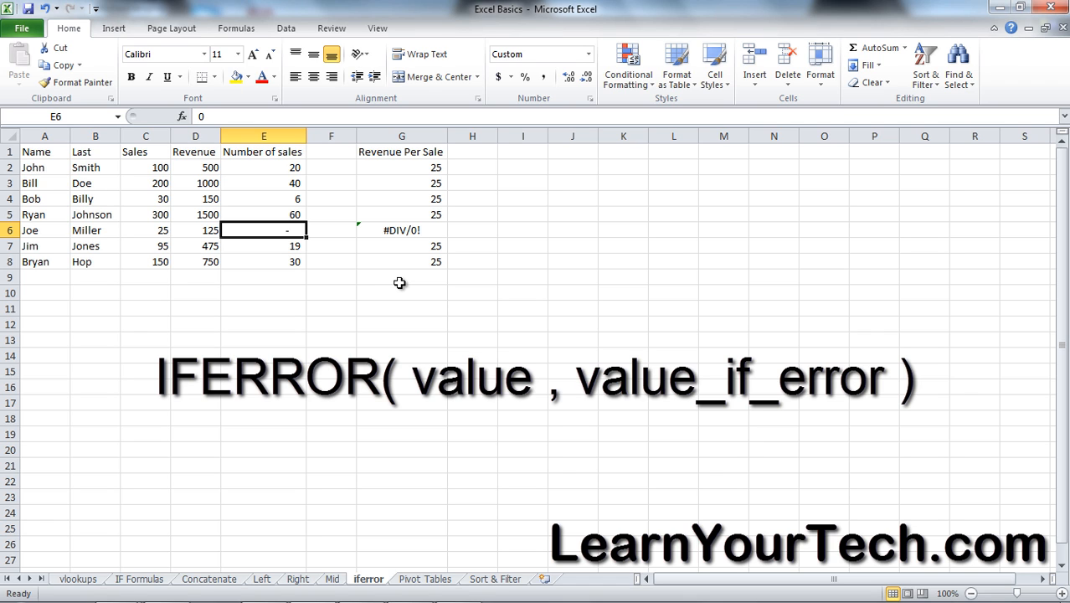
- Total the Revenue Per Sale column with =SUM(G2:G8) in G9
left_click(401, 276)
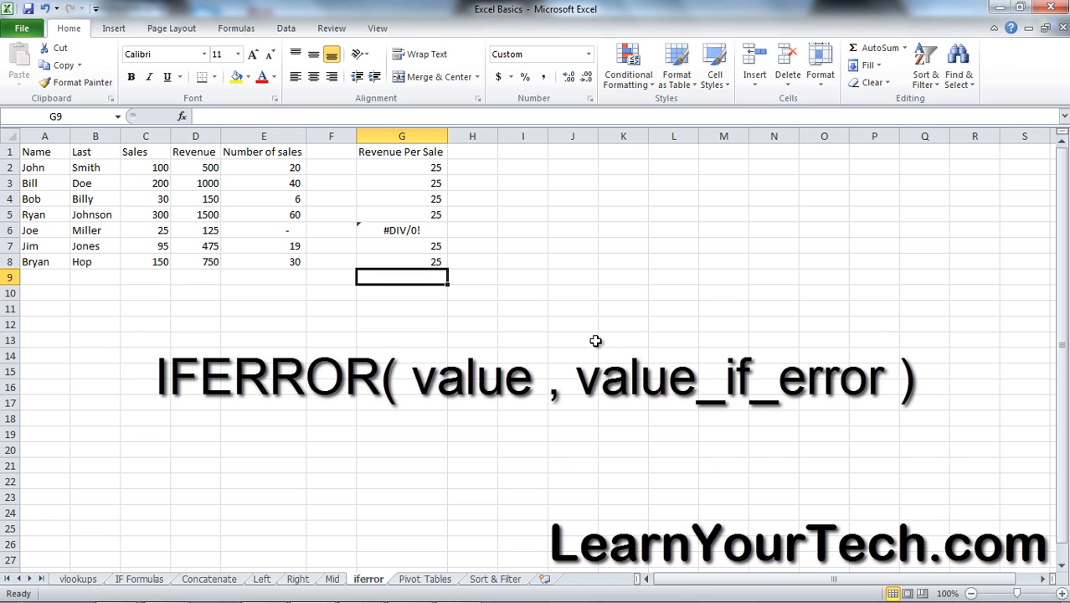
type("=sum(")
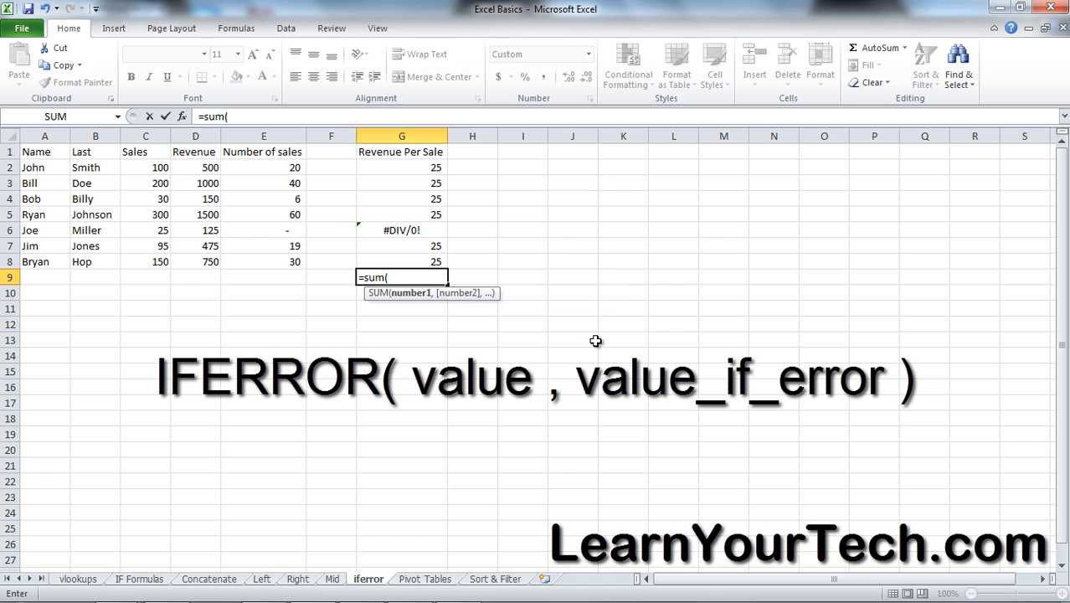
left_click_drag(402, 167, 402, 261)
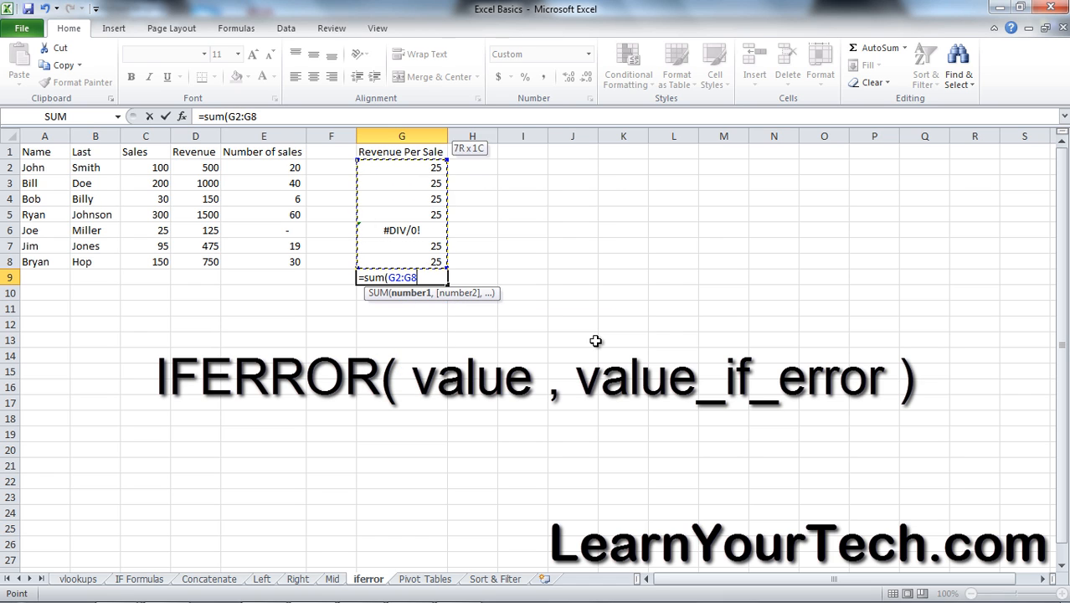
key("Return")
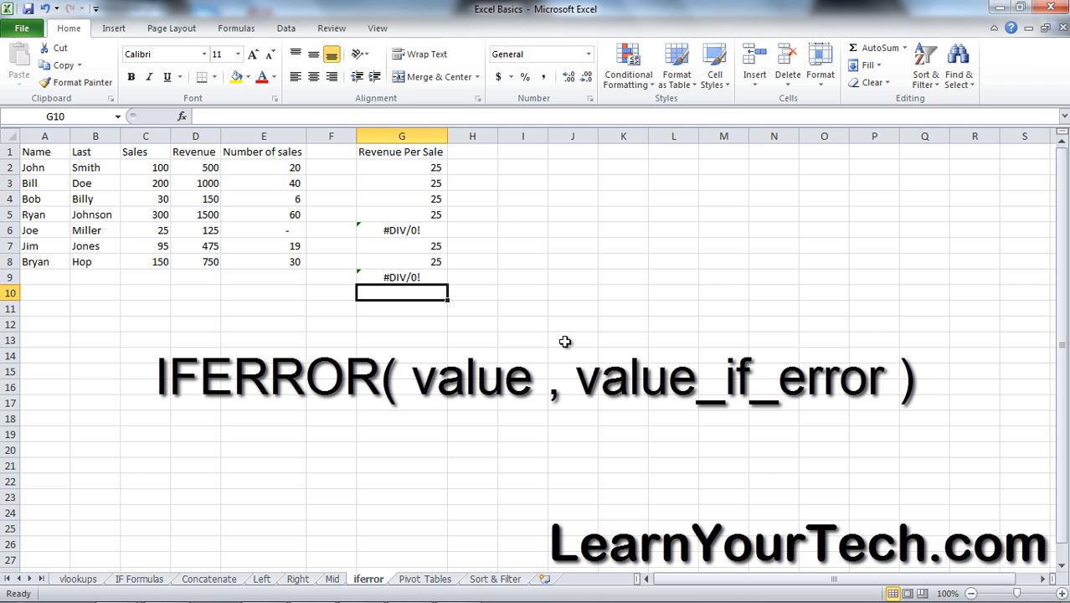
mouse_move(509, 315)
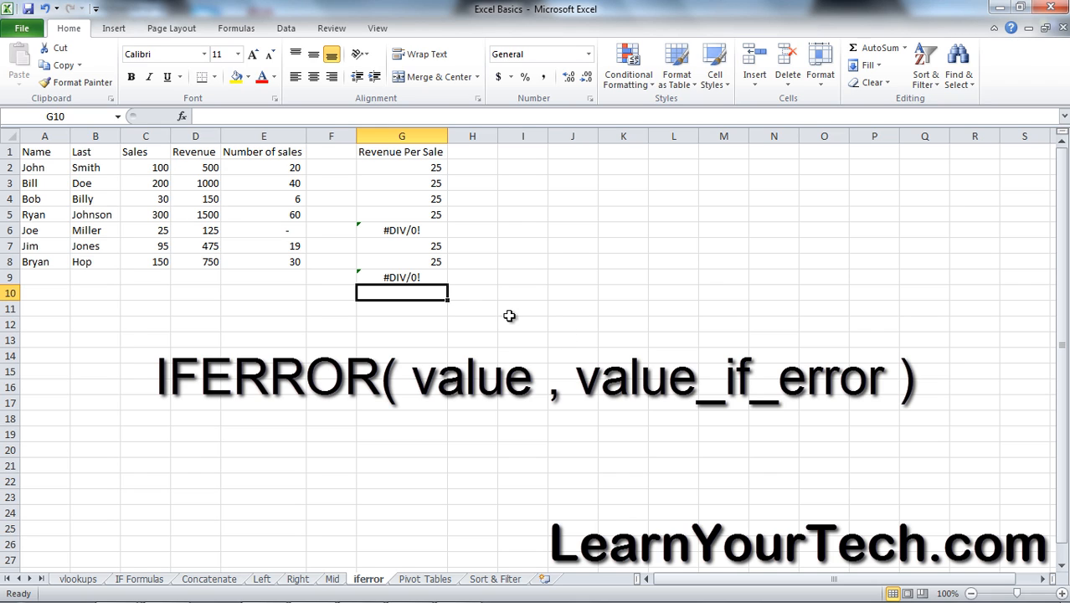
mouse_move(514, 311)
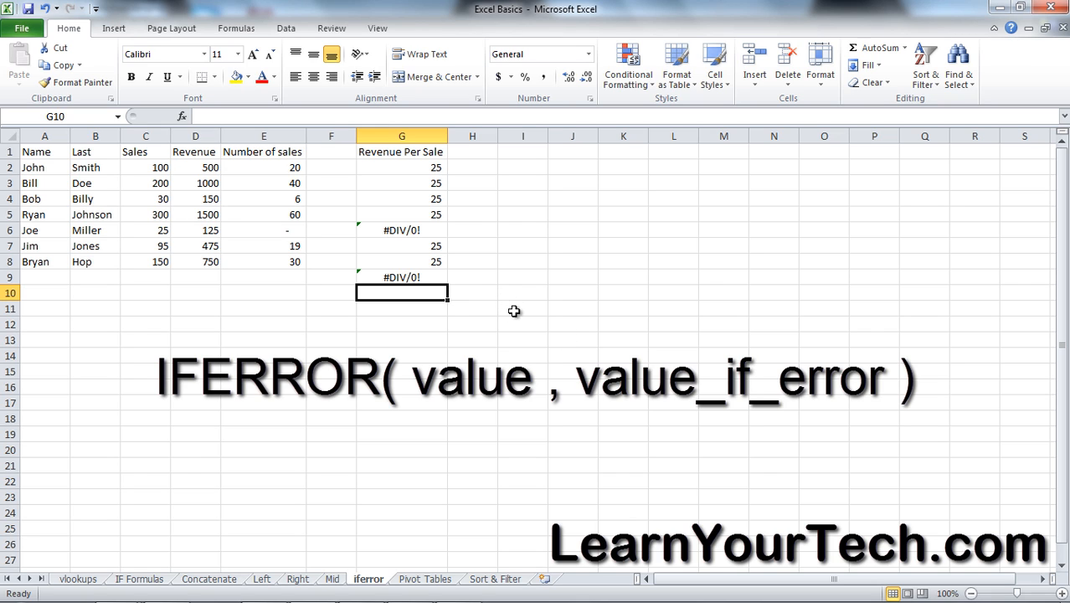
mouse_move(450, 303)
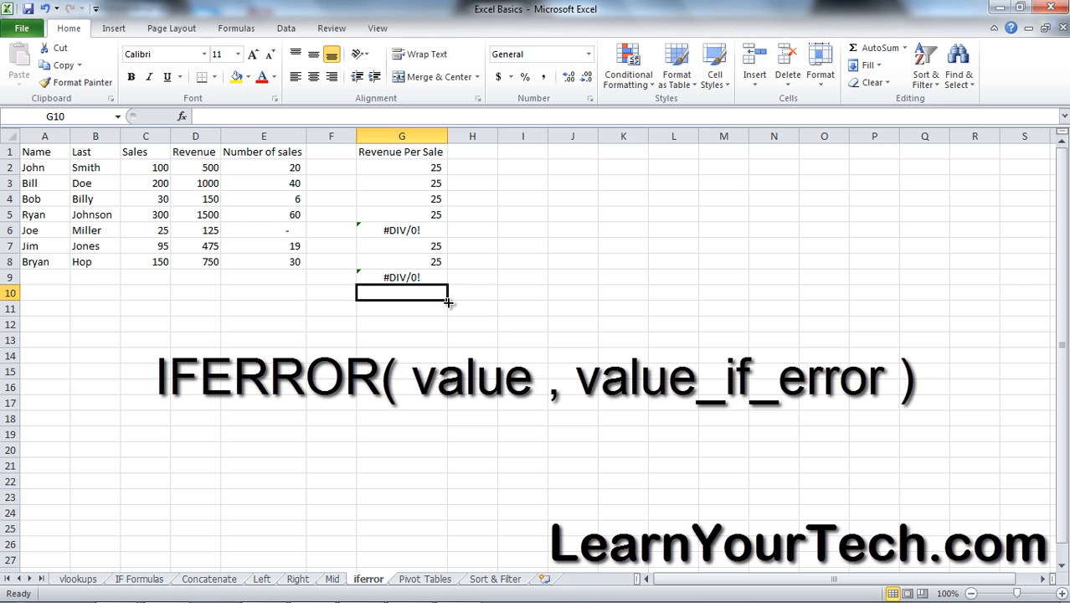
mouse_move(435, 215)
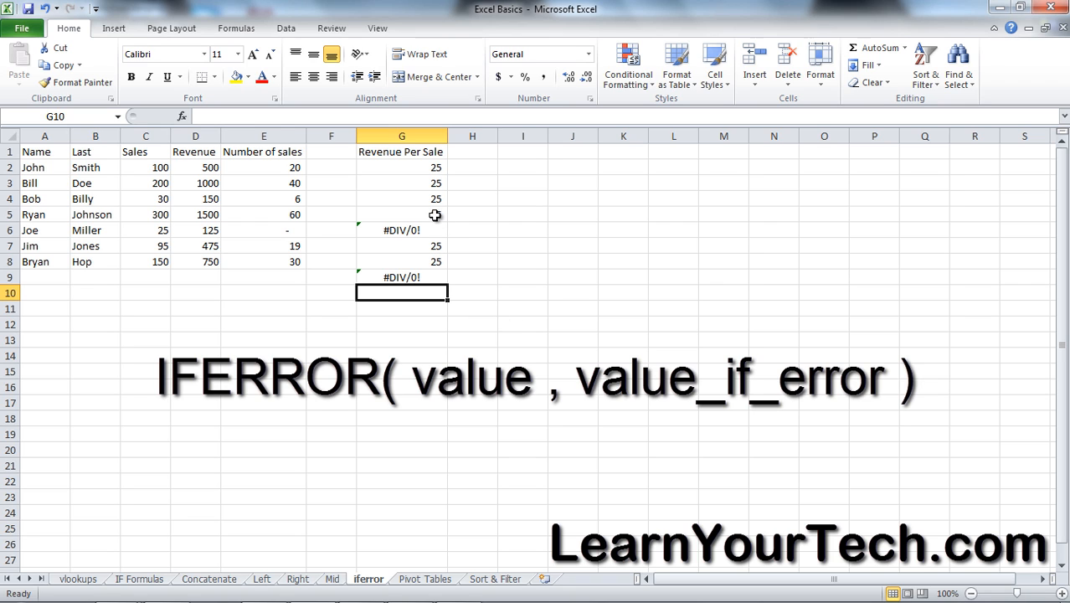
mouse_move(440, 237)
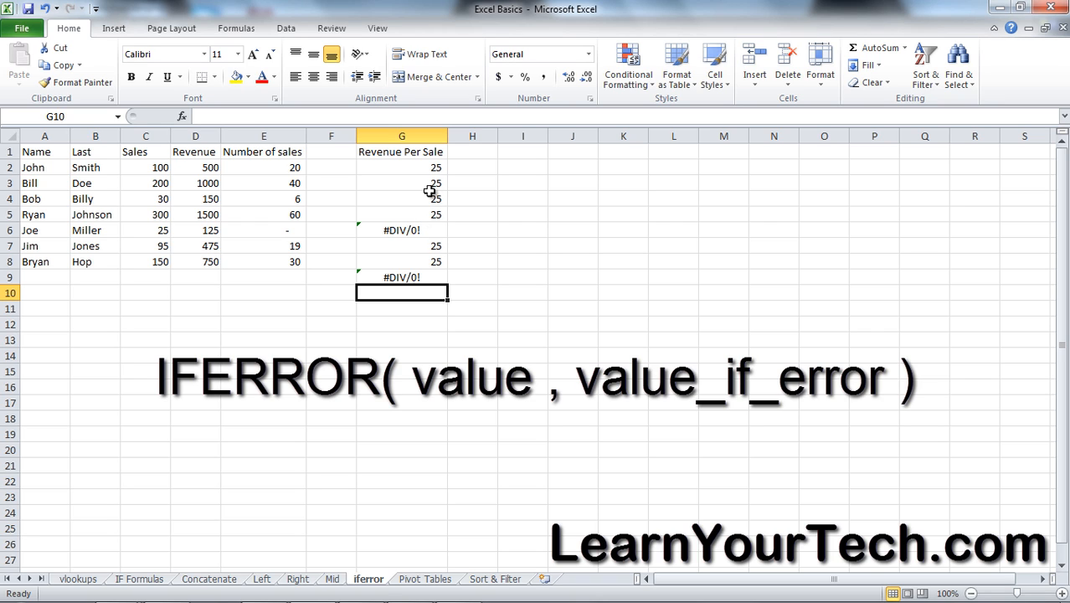
- Edit G2 to =IFERROR(D2/E2,0)
left_click(401, 167)
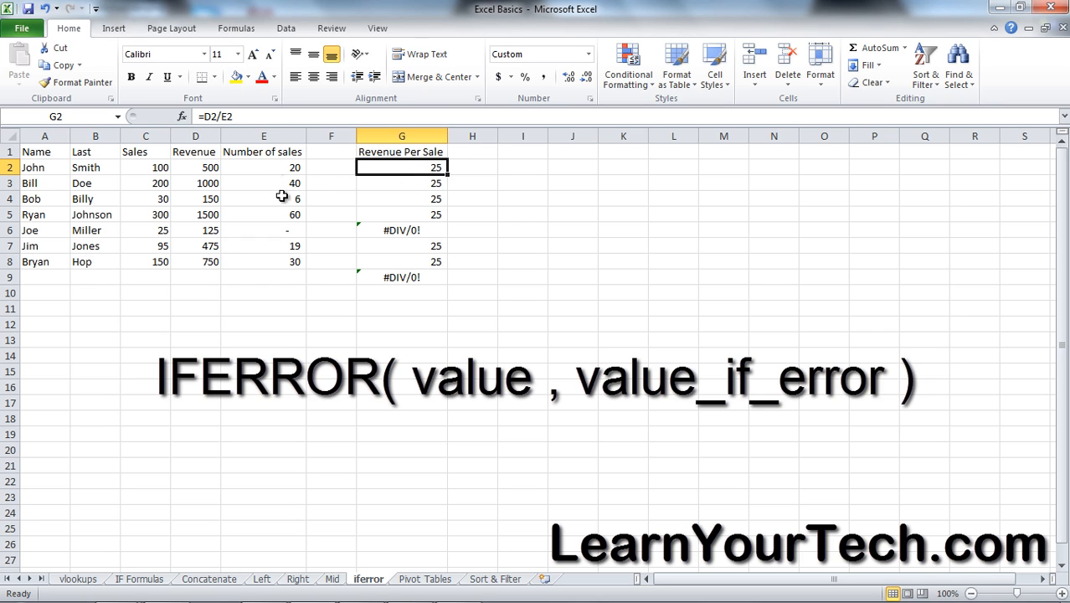
mouse_move(216, 115)
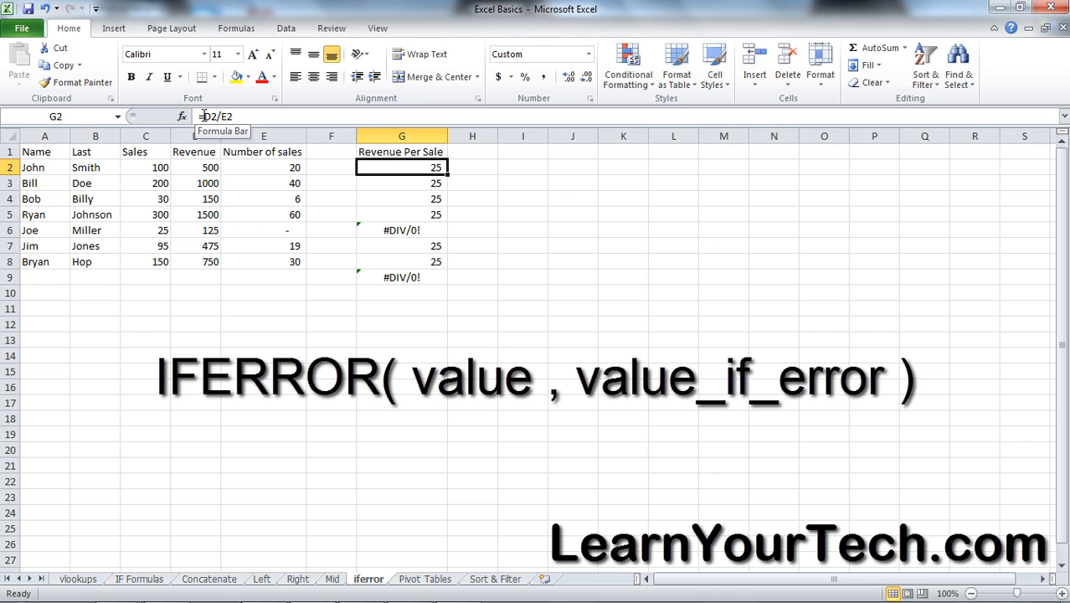
double_click(401, 166)
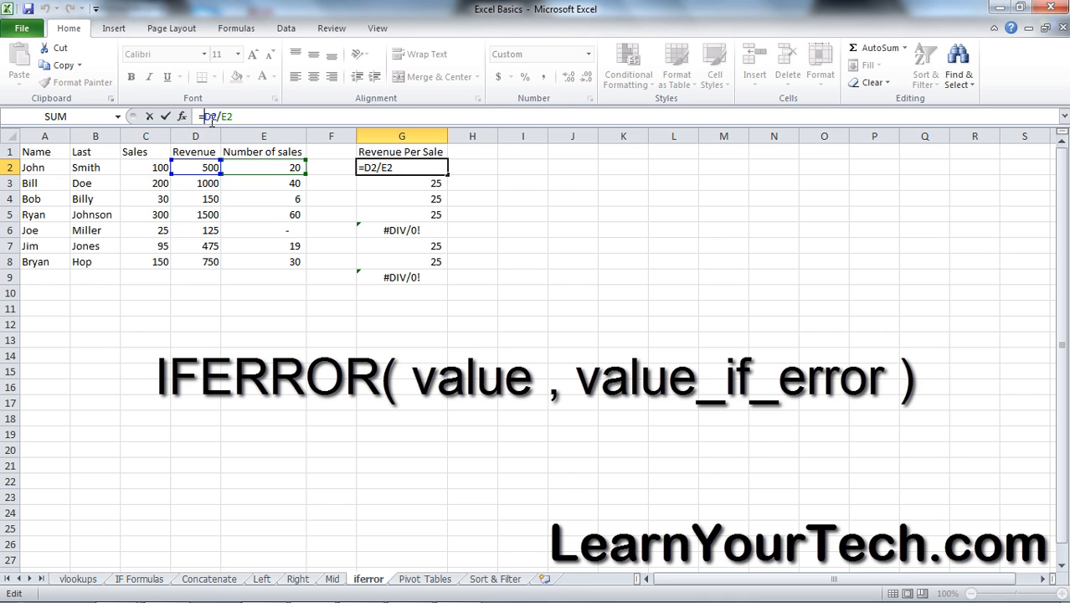
type("if")
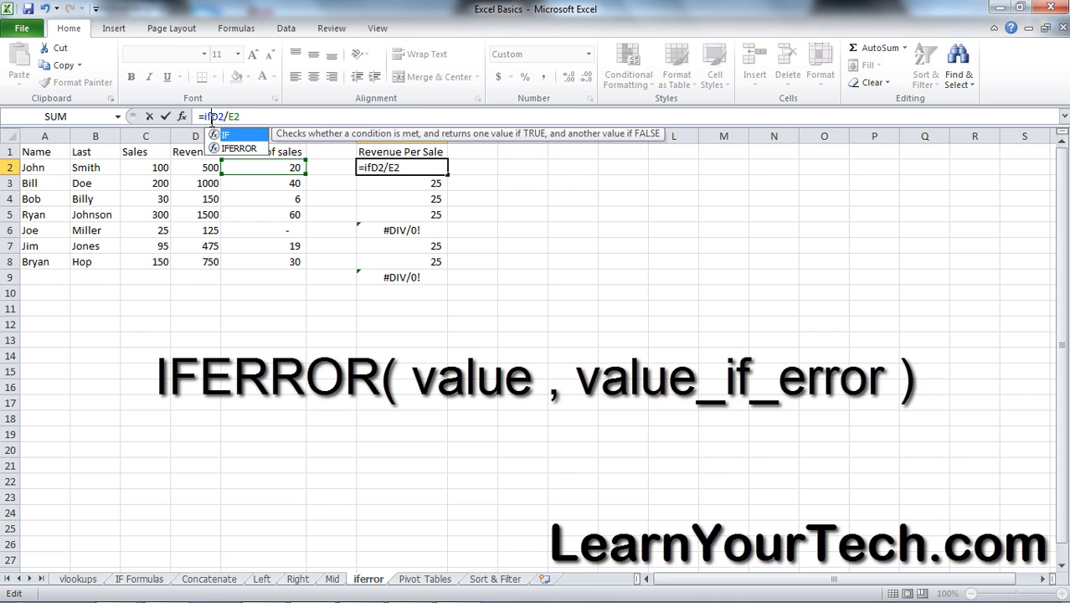
type("er")
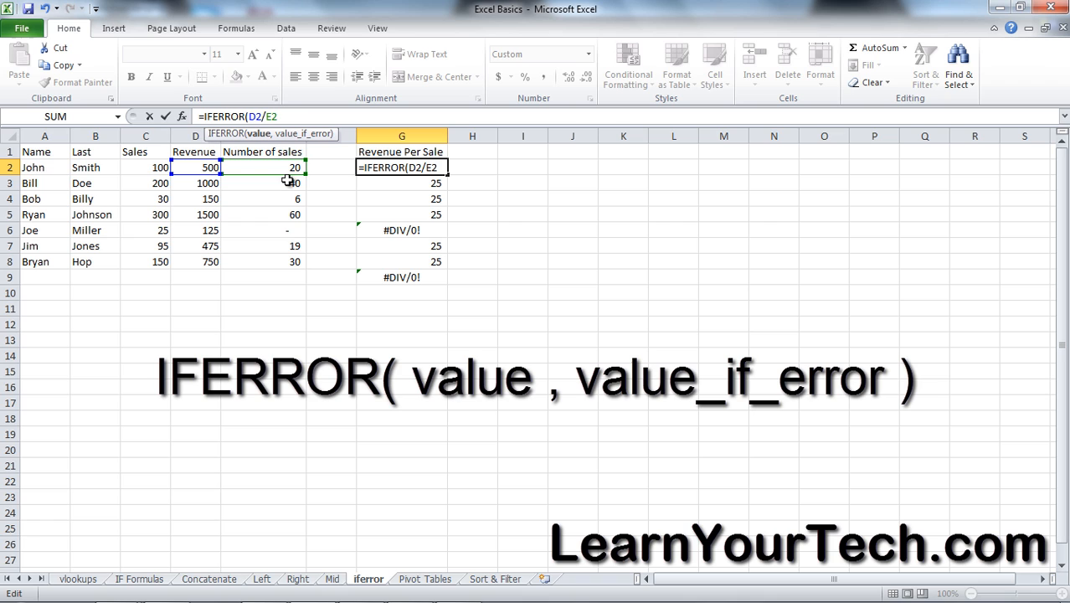
left_click(281, 116)
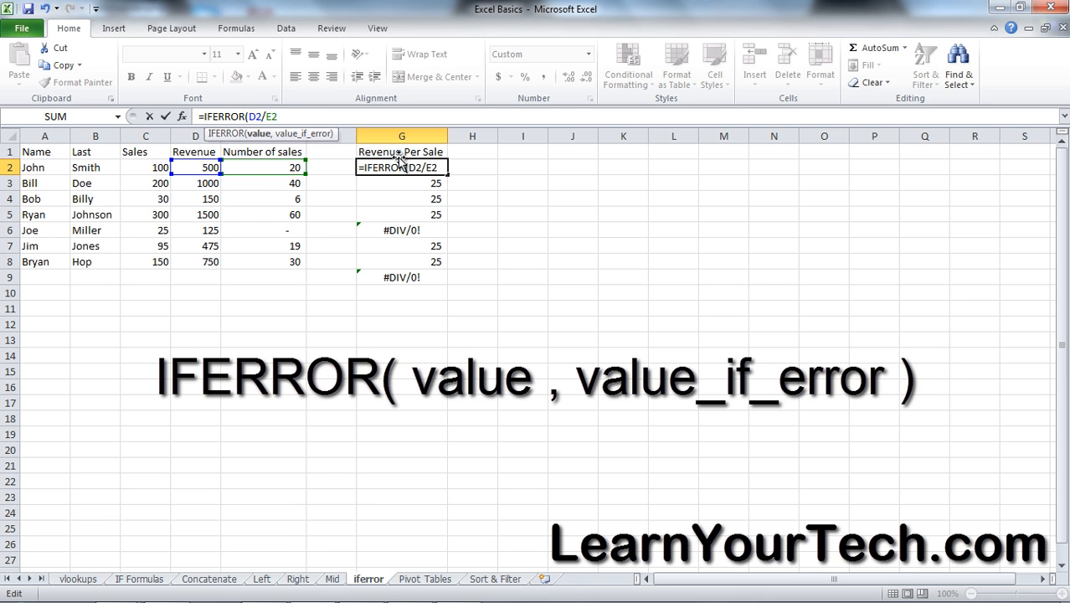
type(",")
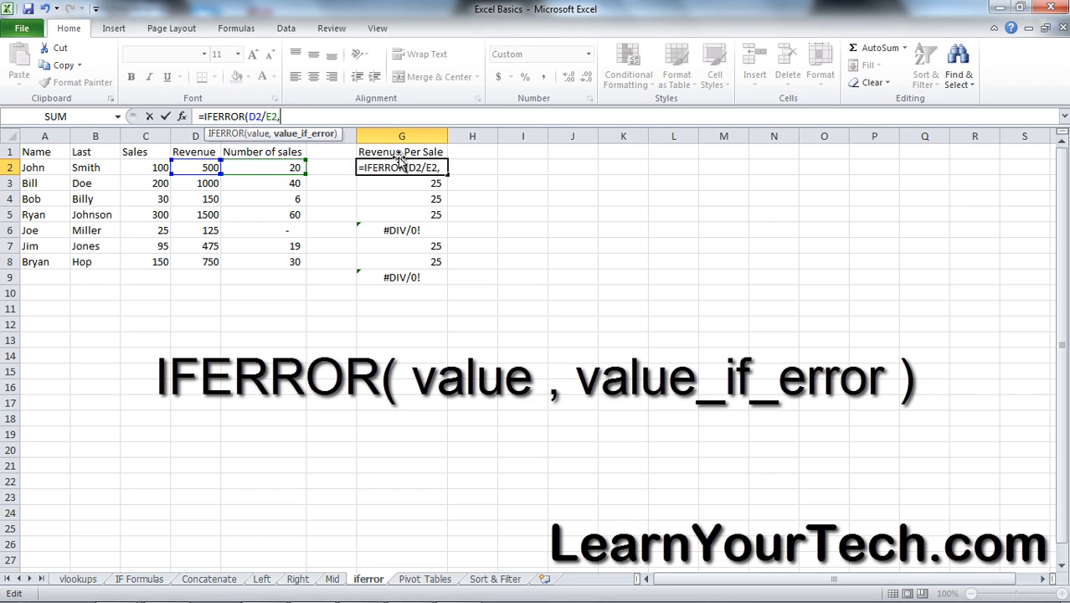
type("0")
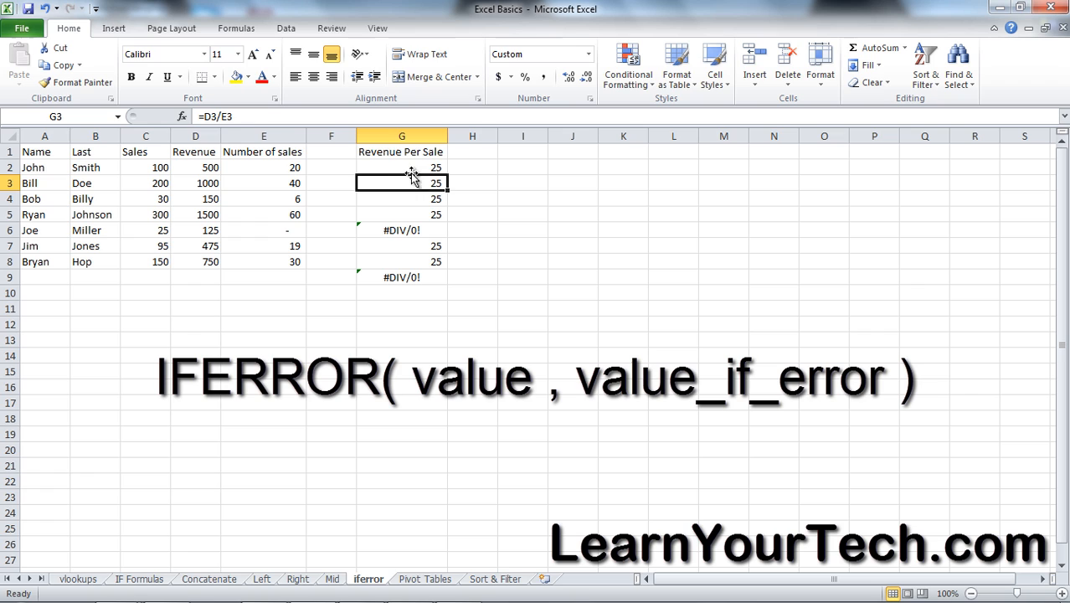
- Copy the IFERROR formula from G2 into G3 through G8
left_click(401, 167)
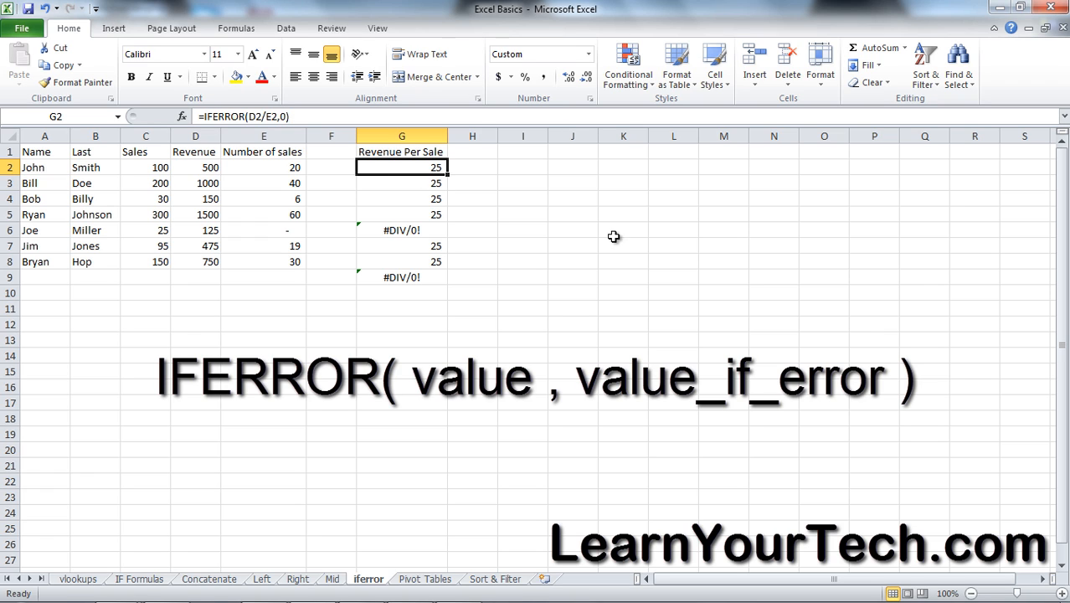
left_click(401, 183)
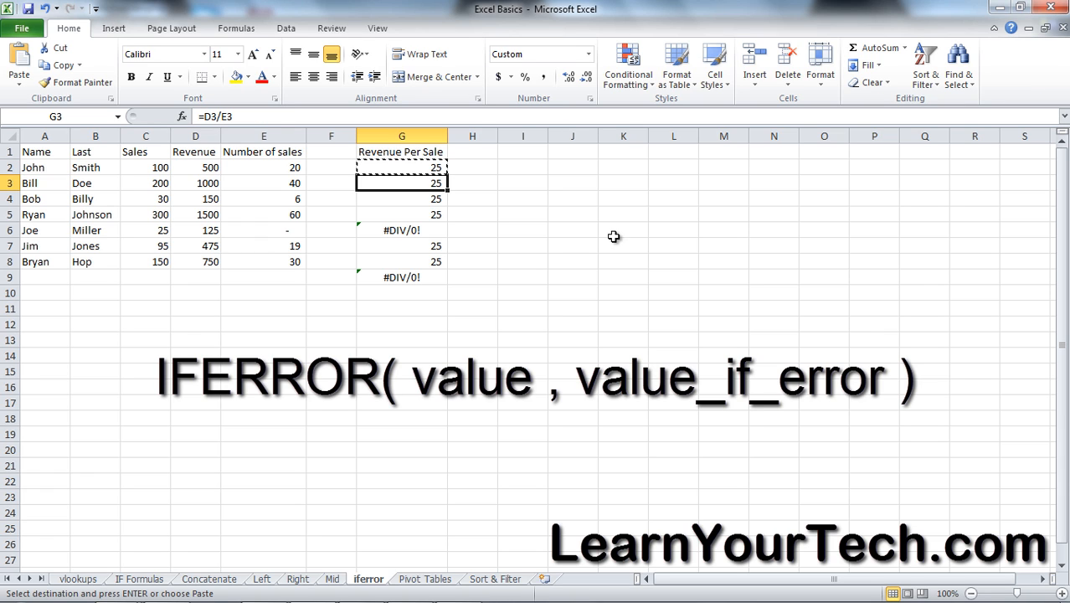
left_click_drag(401, 182, 401, 261)
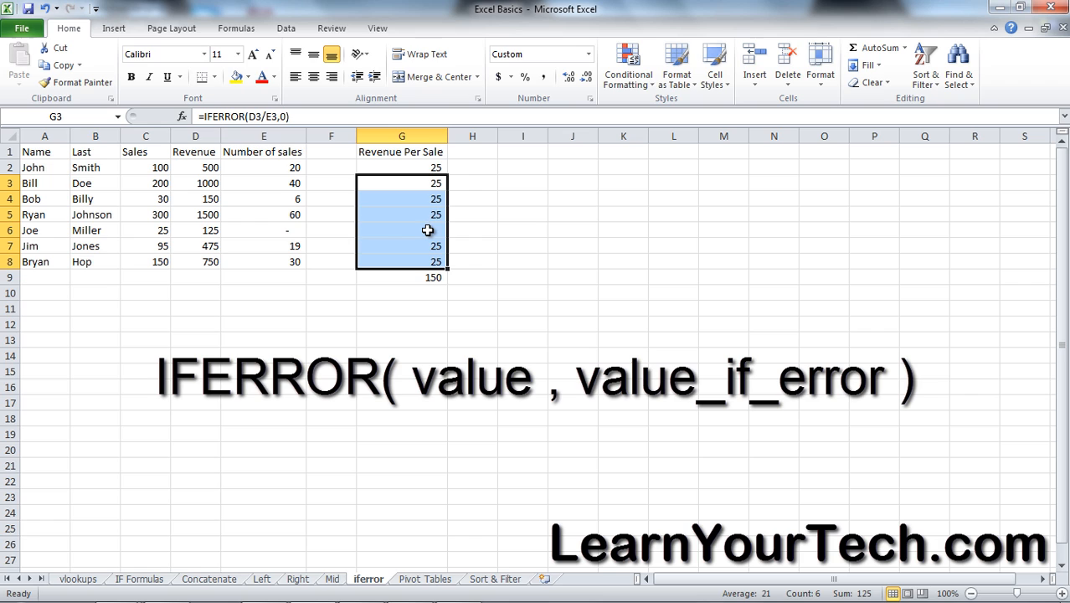
- Check Joe's row in G6, the 150 total in G9, and G8's formula
left_click(401, 229)
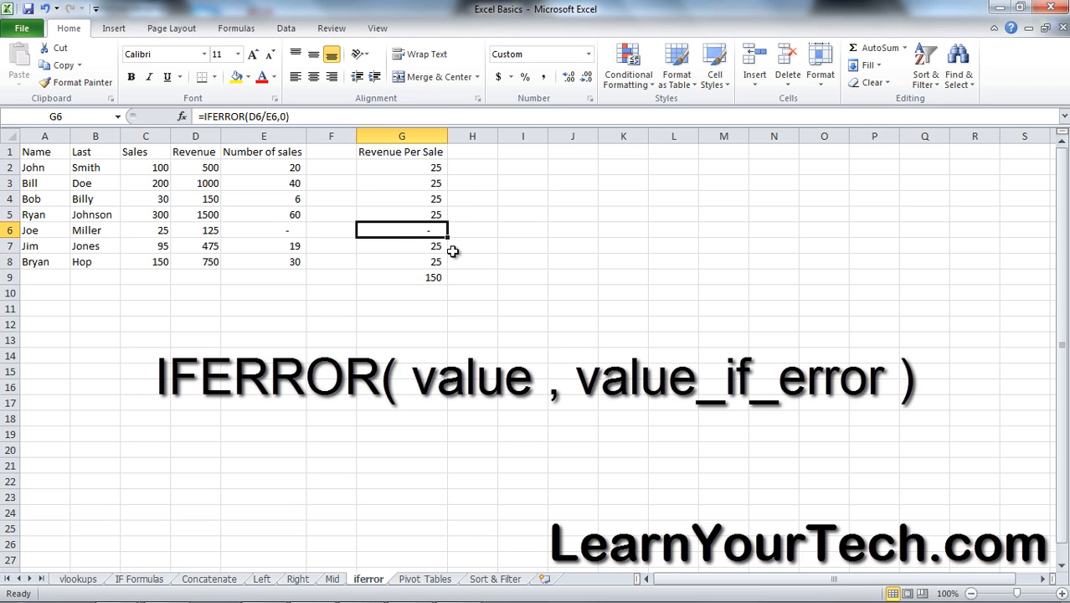
mouse_move(441, 262)
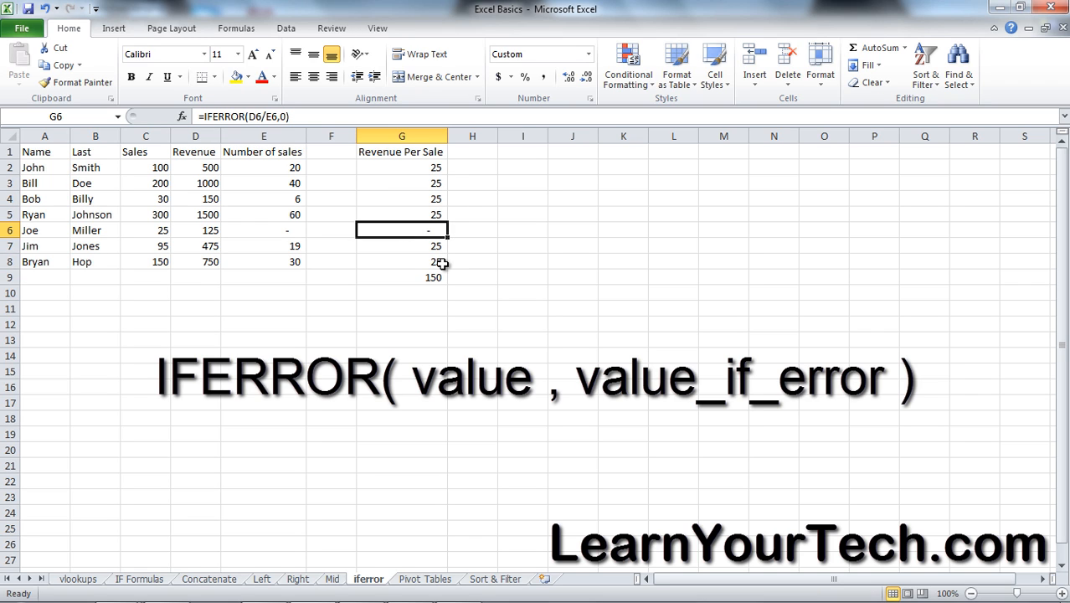
left_click(401, 277)
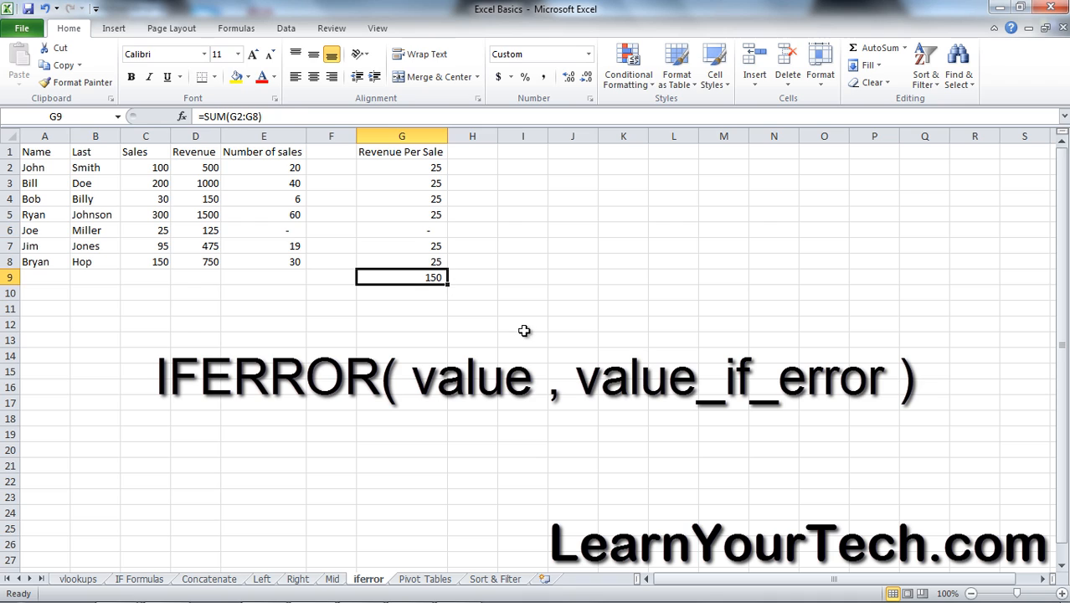
mouse_move(513, 328)
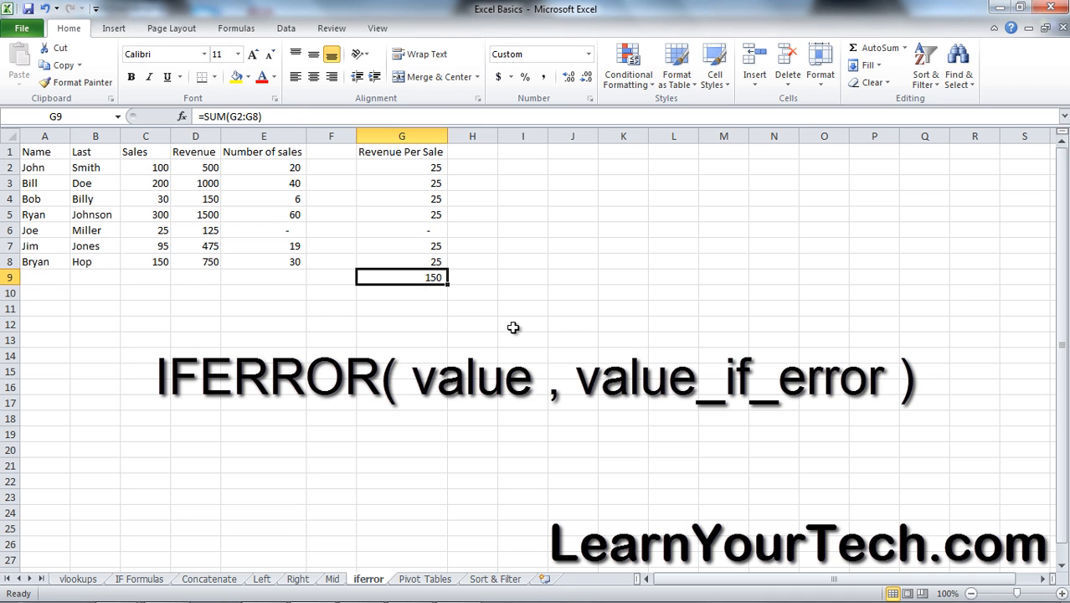
mouse_move(501, 322)
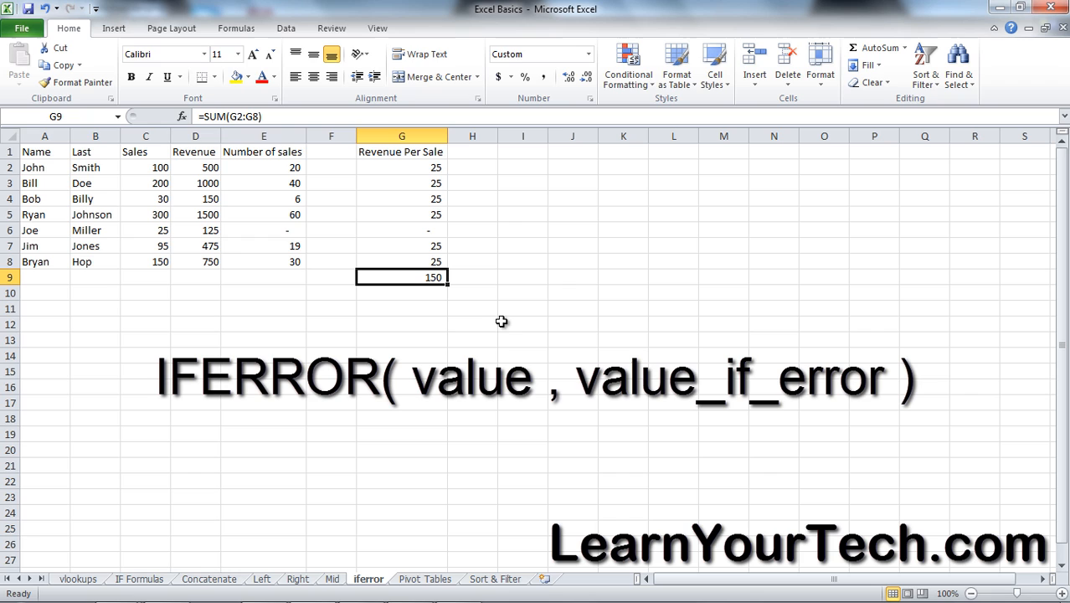
mouse_move(410, 265)
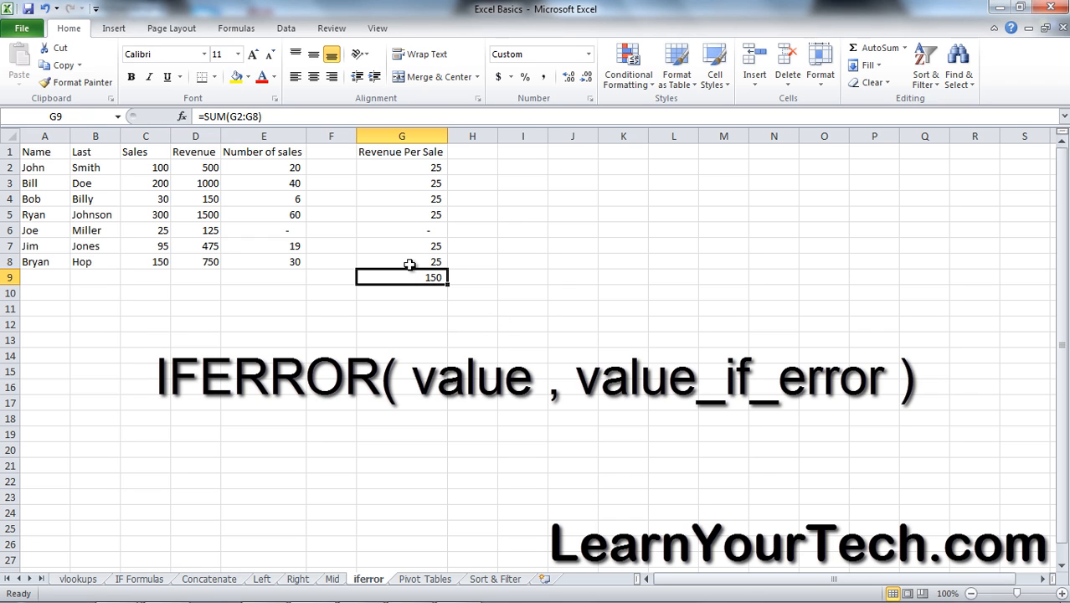
left_click(402, 261)
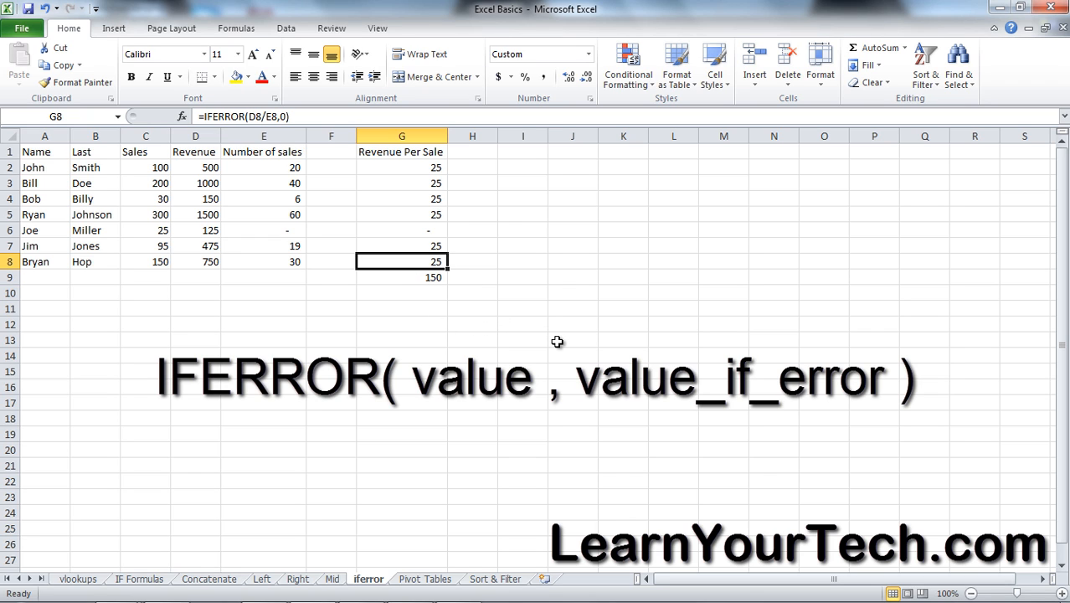